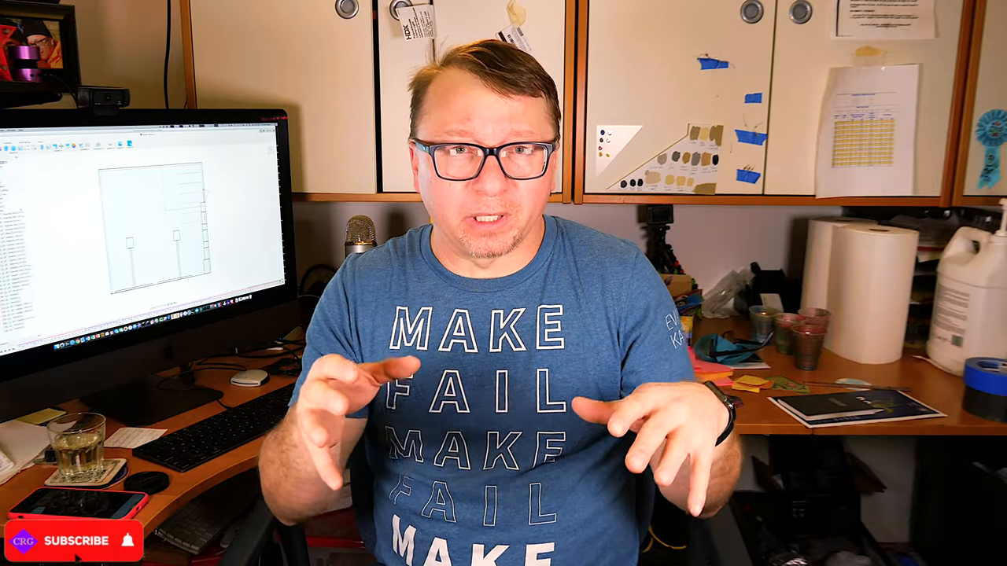
Turn on the Tools - Out sketch and select the Bench rectangle in the layout.
click(71, 541)
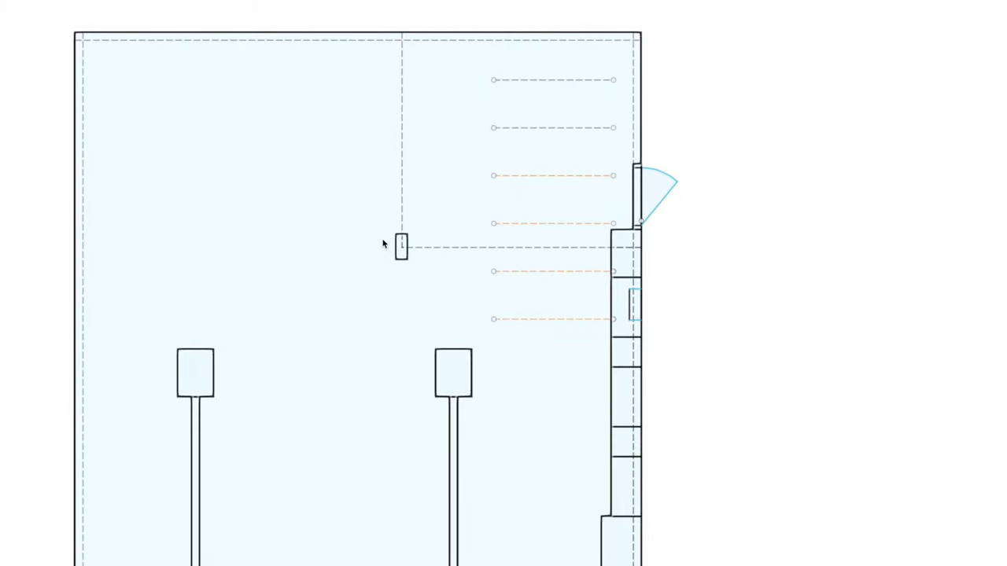
click(401, 245)
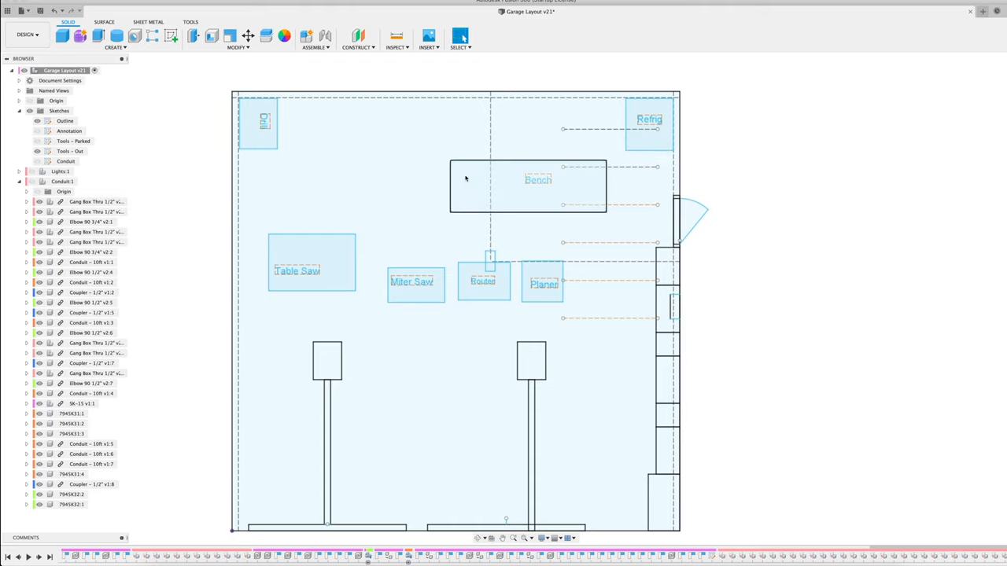
mouse_move(463, 174)
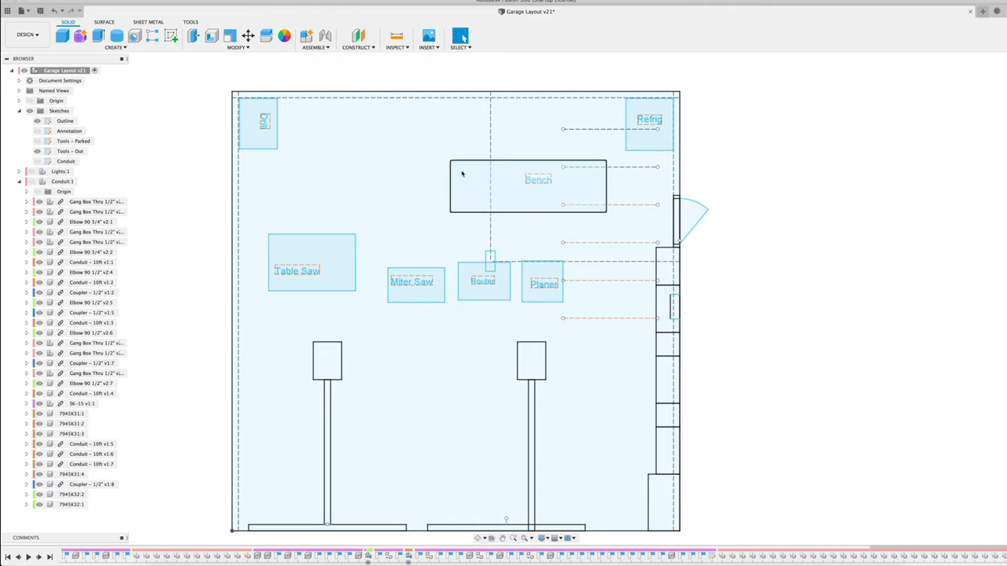
click(539, 179)
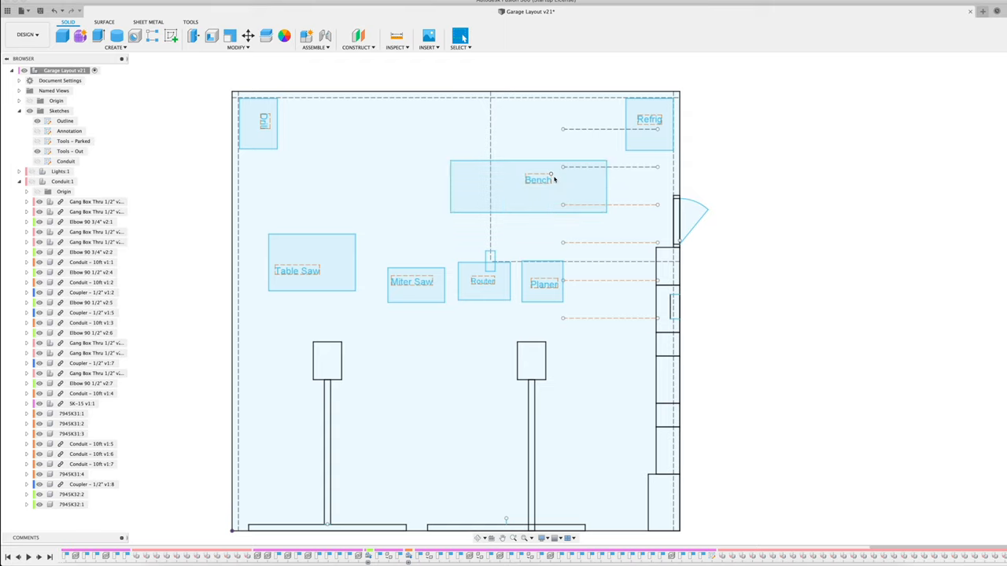
mouse_move(512, 187)
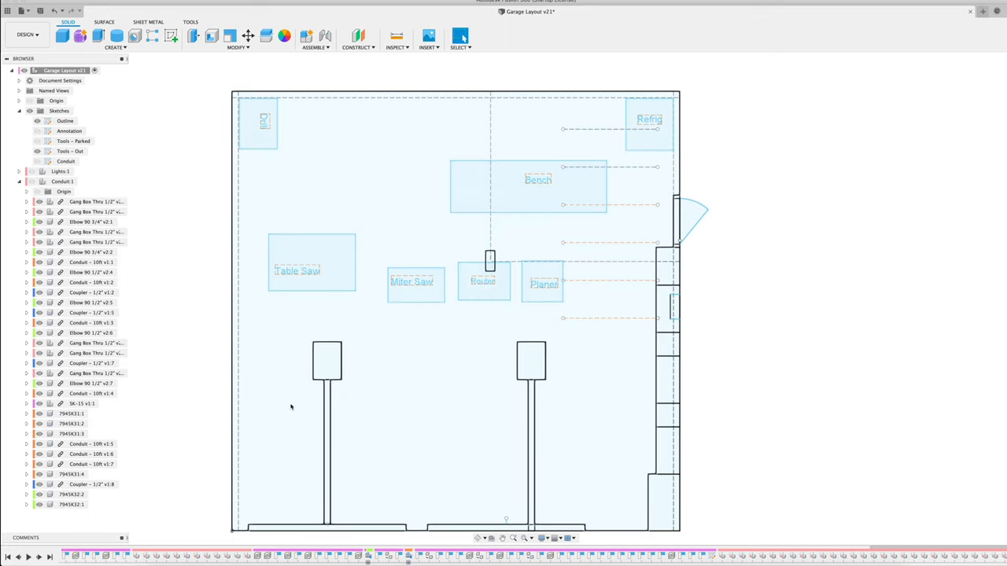
mouse_move(344, 379)
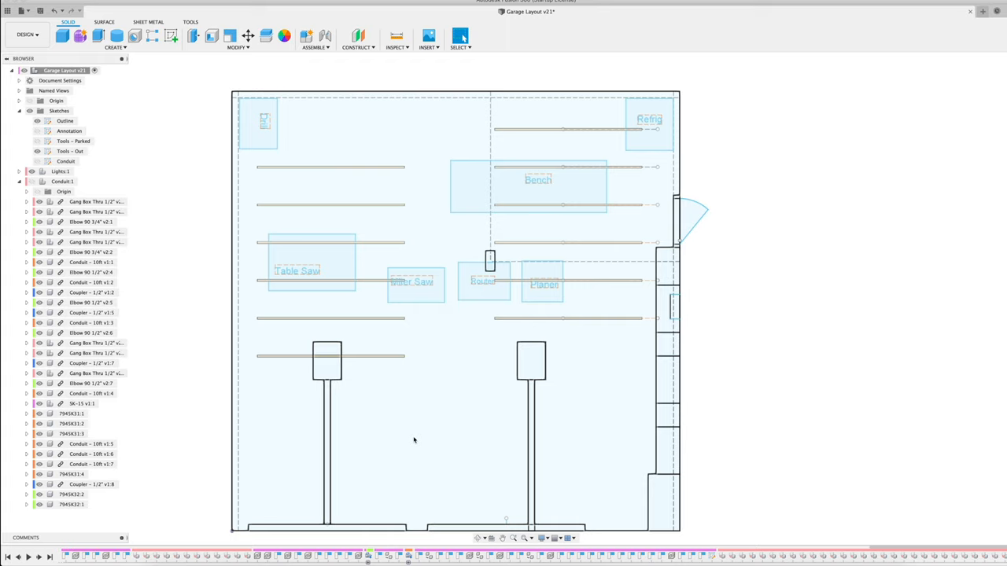
mouse_move(433, 446)
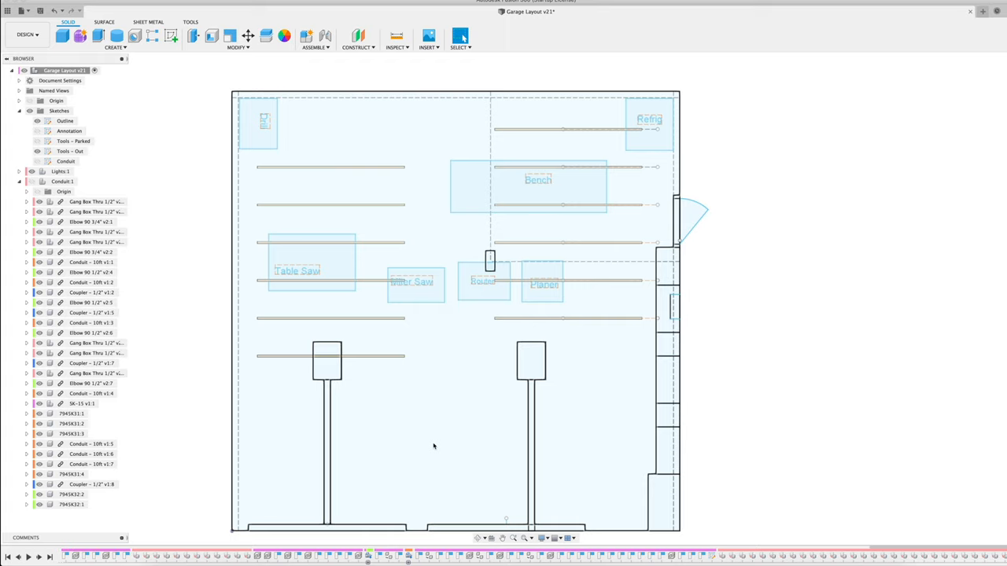
mouse_move(319, 477)
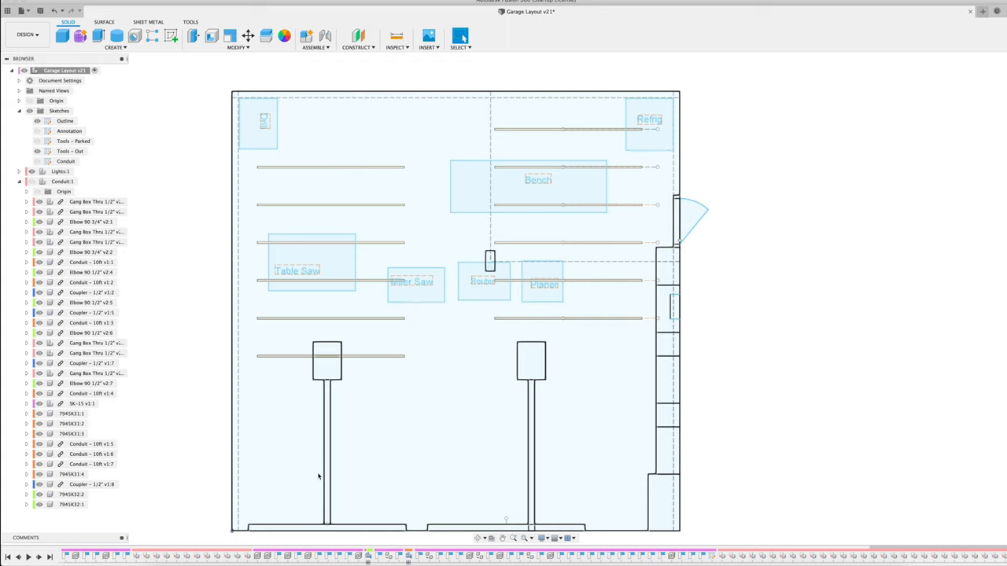
mouse_move(641, 369)
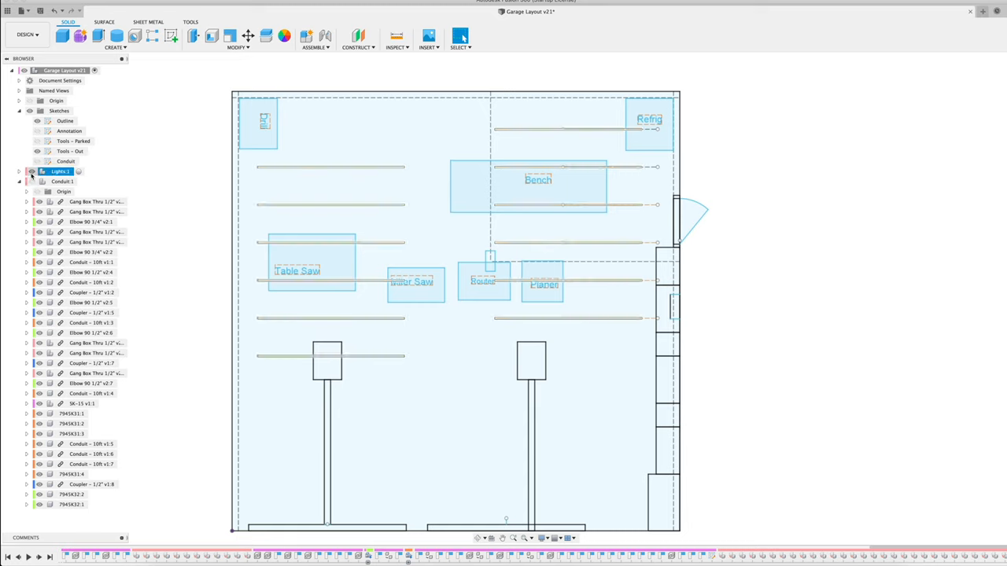
Make the Conduit:1 component visible in the Browser.
click(62, 181)
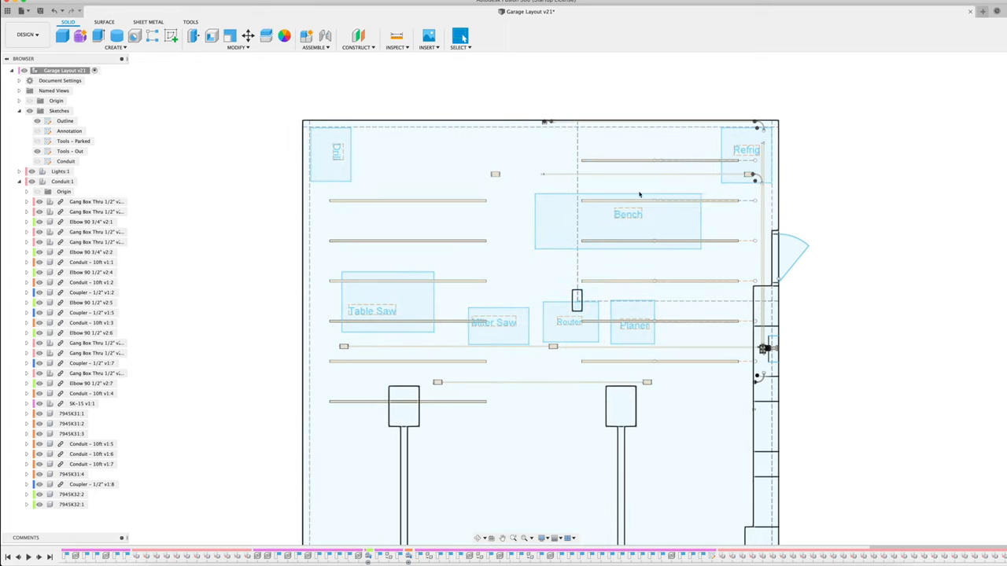
mouse_move(664, 222)
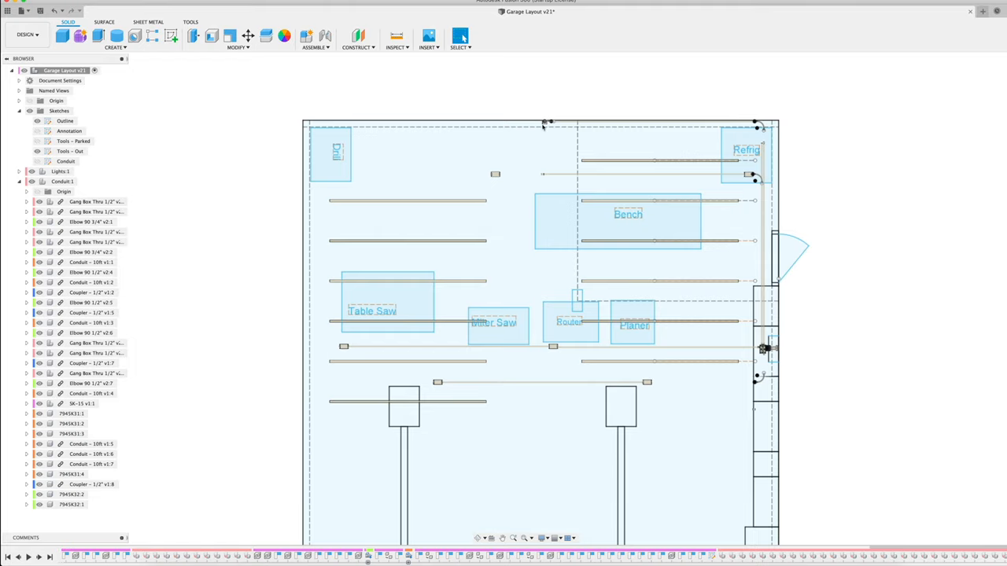
mouse_move(551, 125)
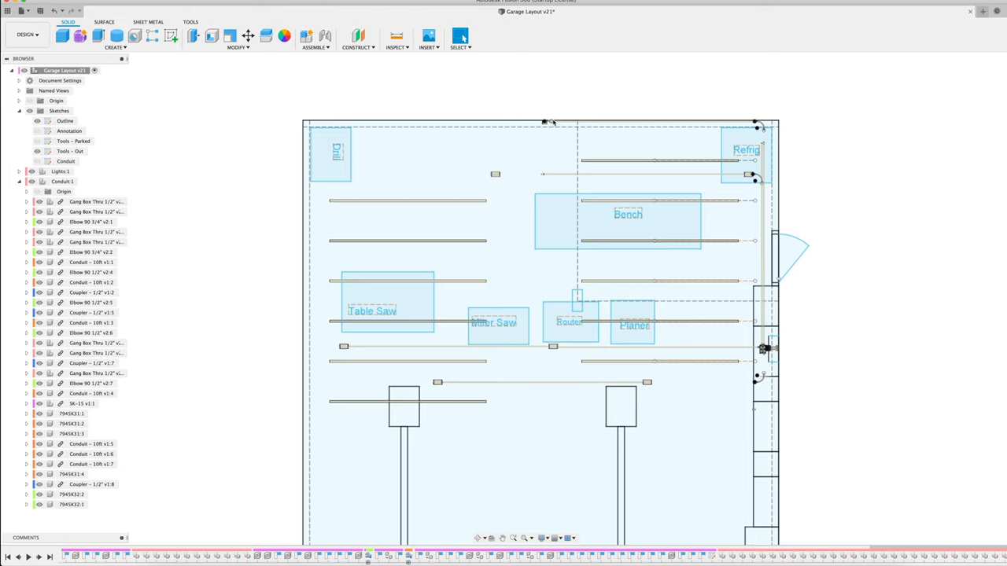
mouse_move(546, 124)
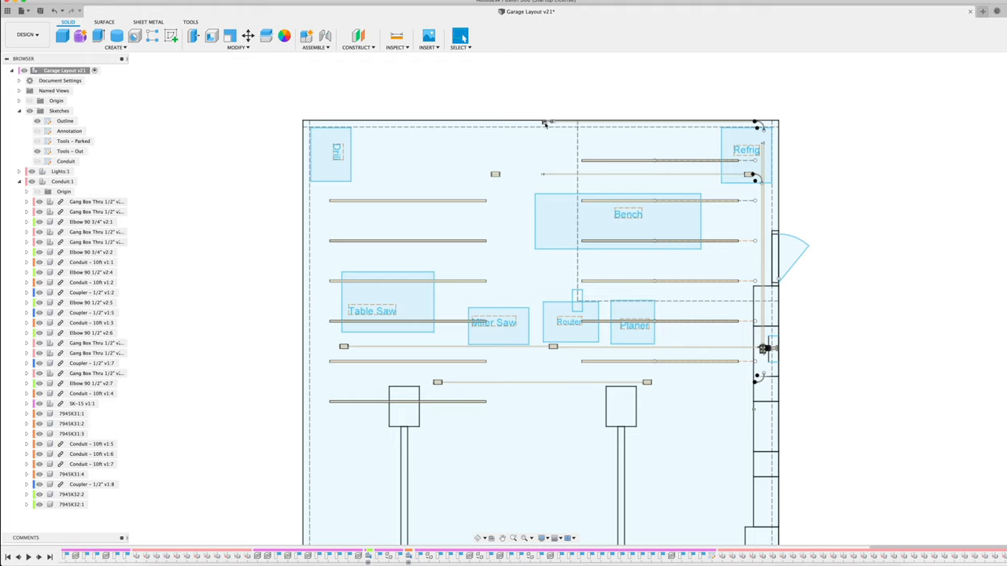
mouse_move(546, 125)
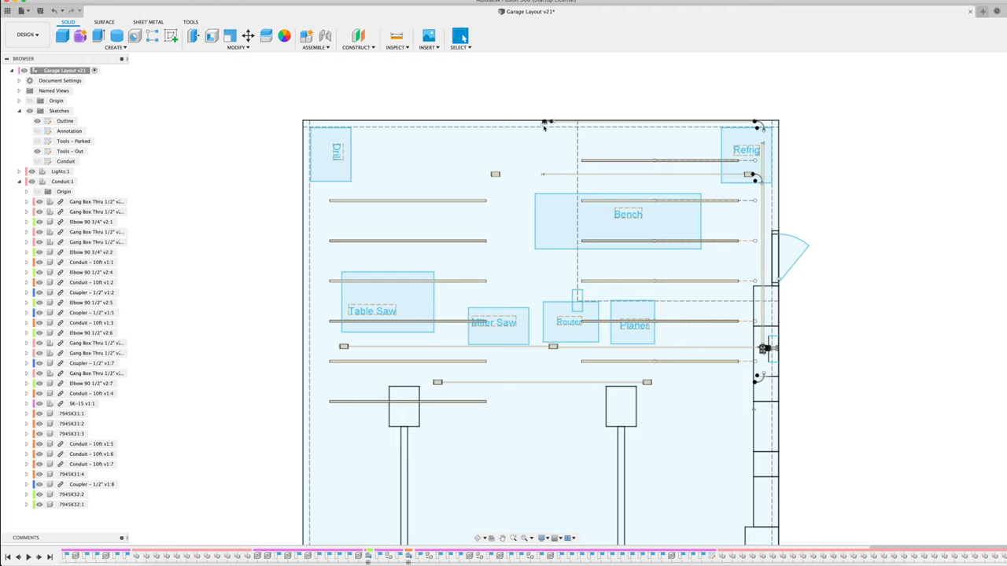
mouse_move(620, 404)
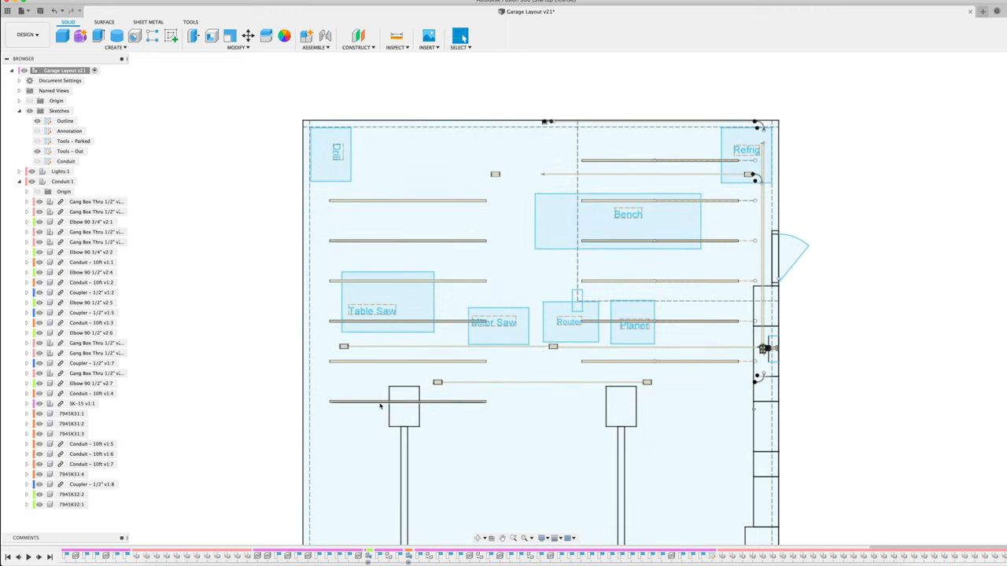
mouse_move(398, 406)
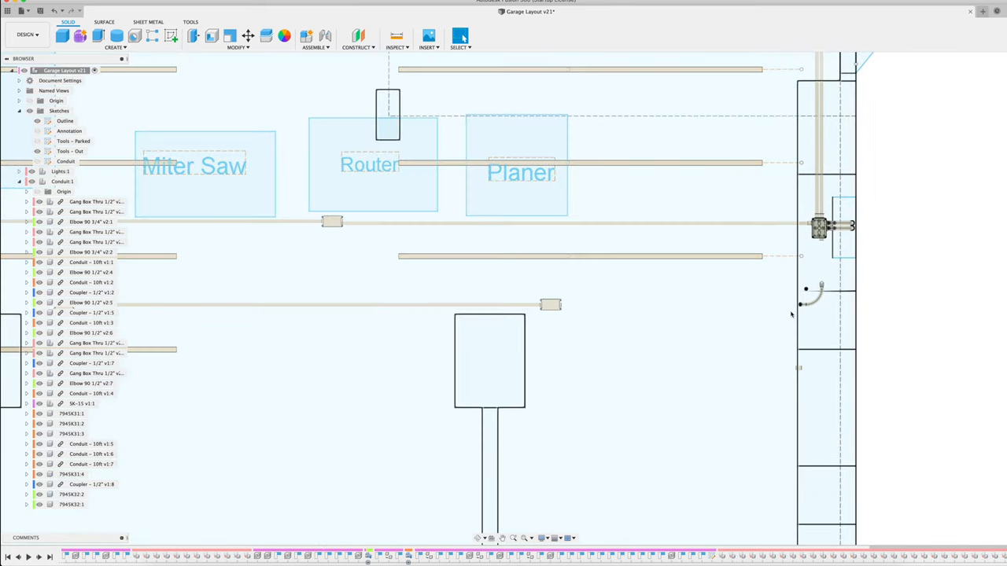
mouse_move(580, 273)
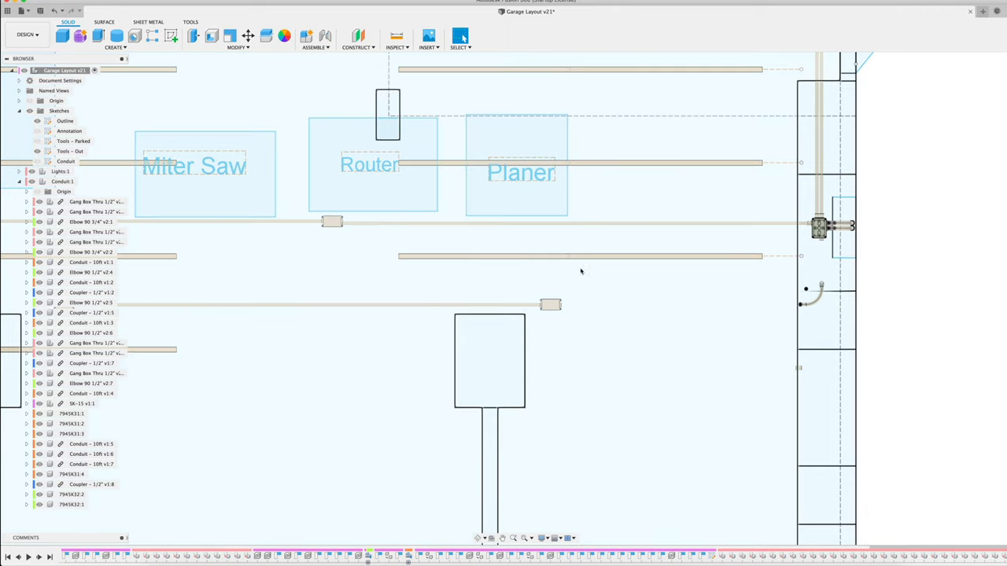